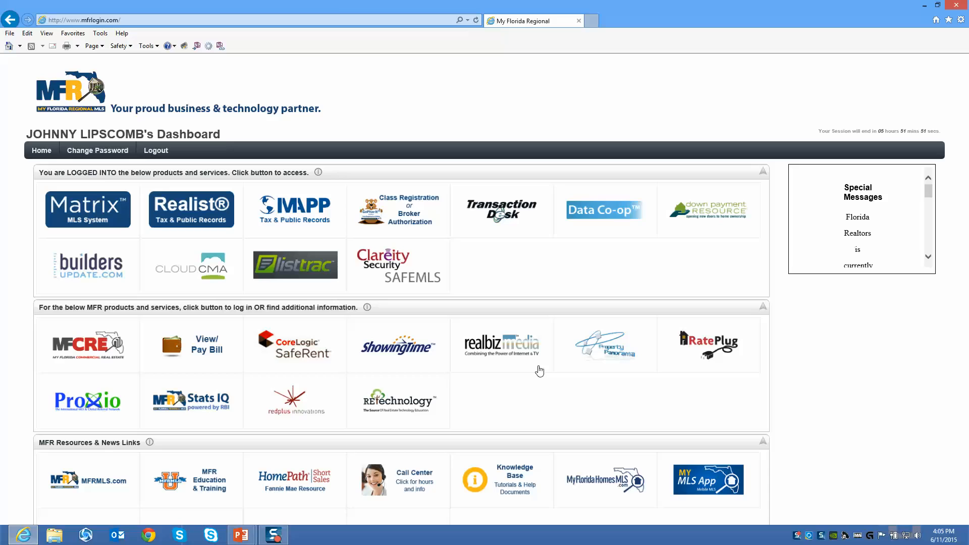
mouse_move(399, 221)
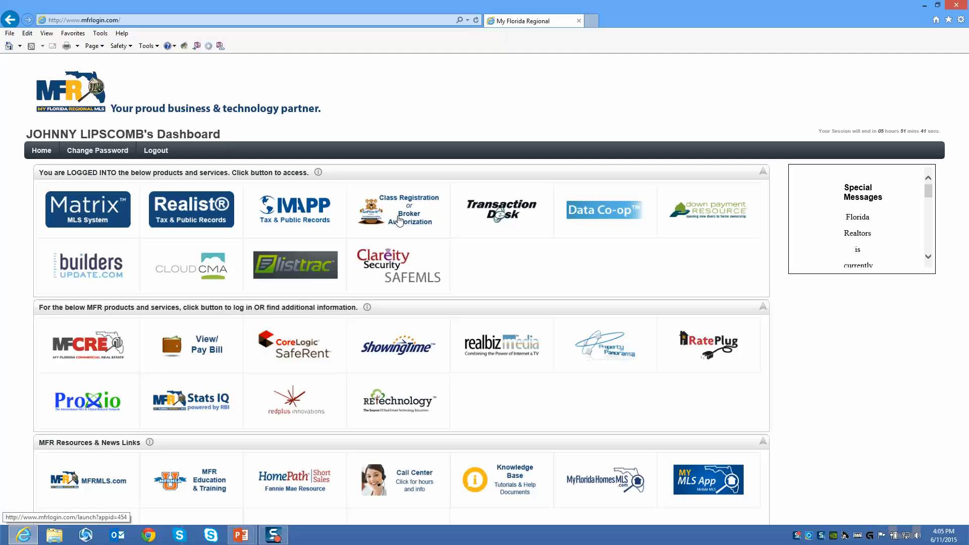
mouse_move(435, 214)
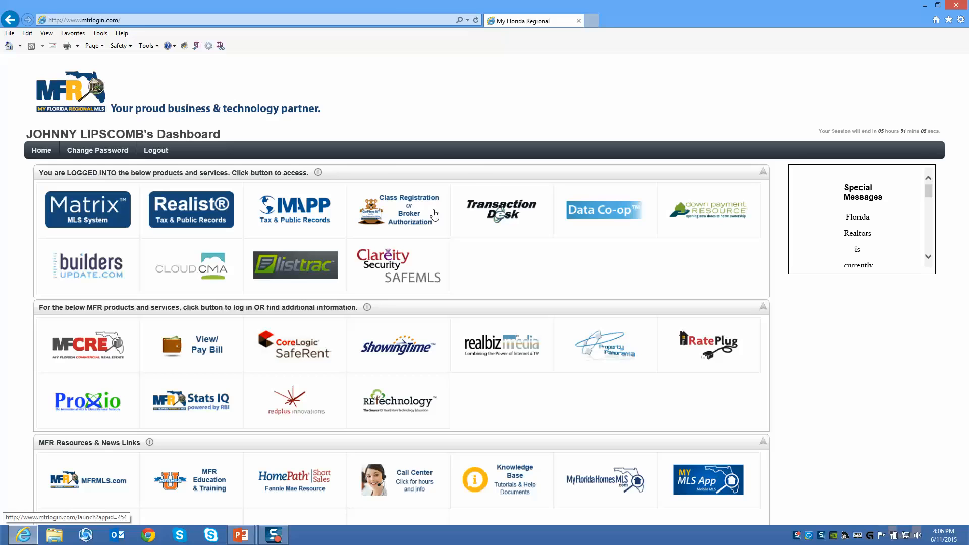
Step: Open Class Registration from the dashboard tile and the GoPher It Portal link
left_click(399, 209)
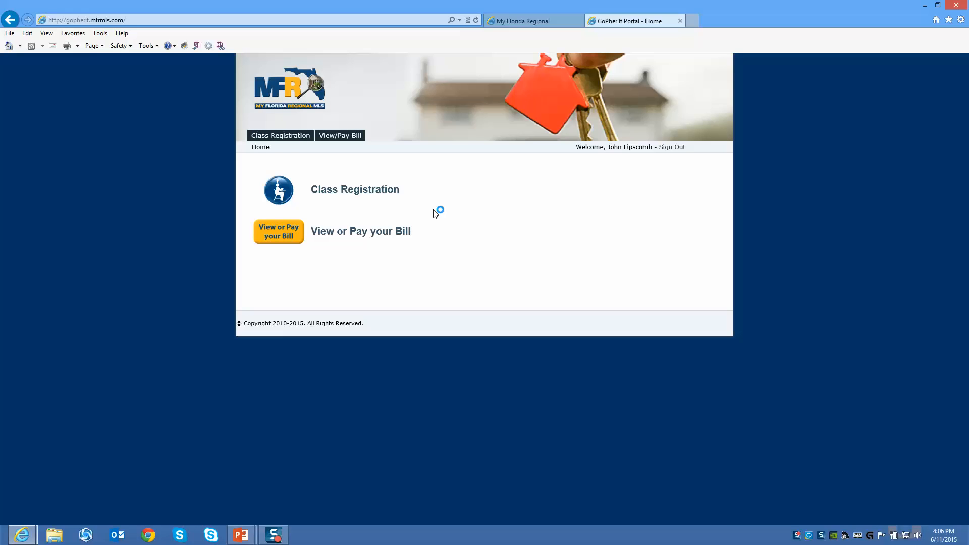
mouse_move(355, 190)
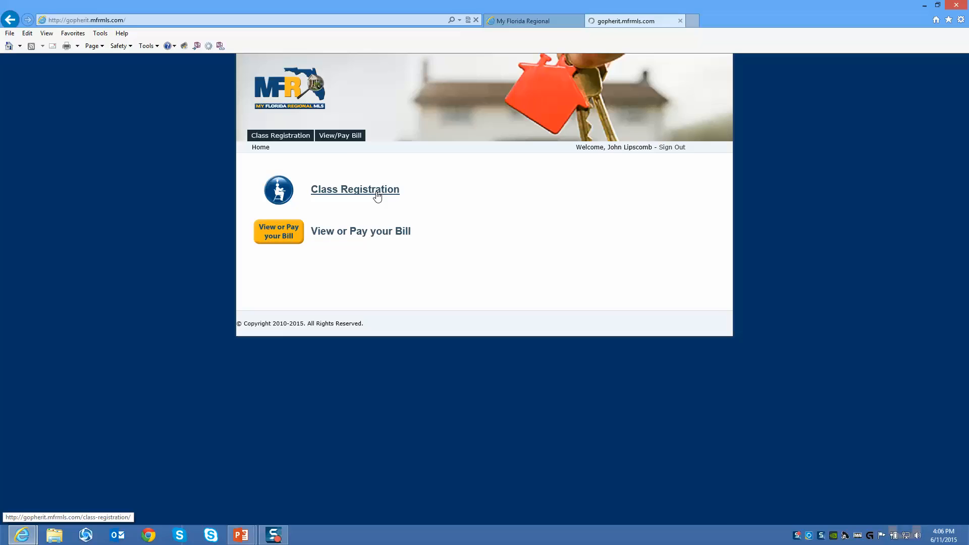
left_click(355, 189)
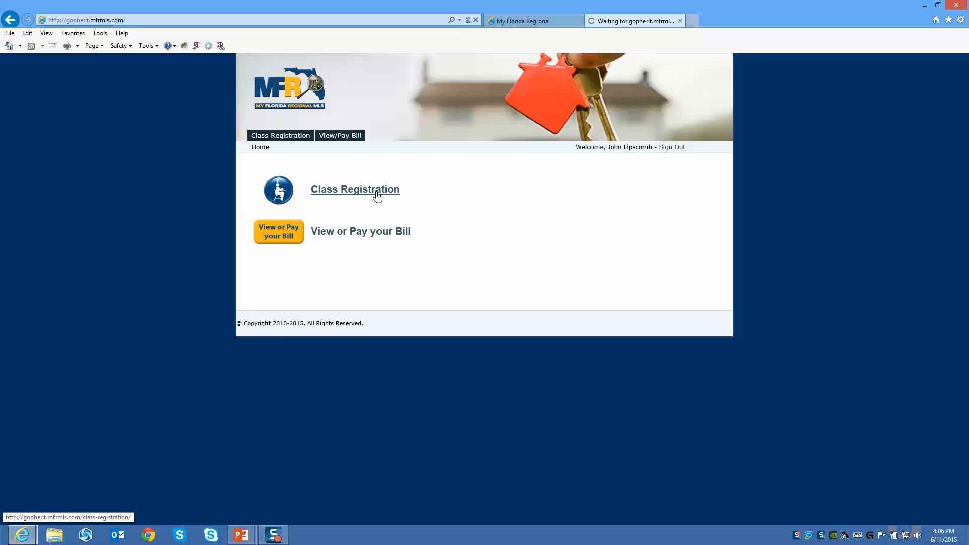
left_click(355, 190)
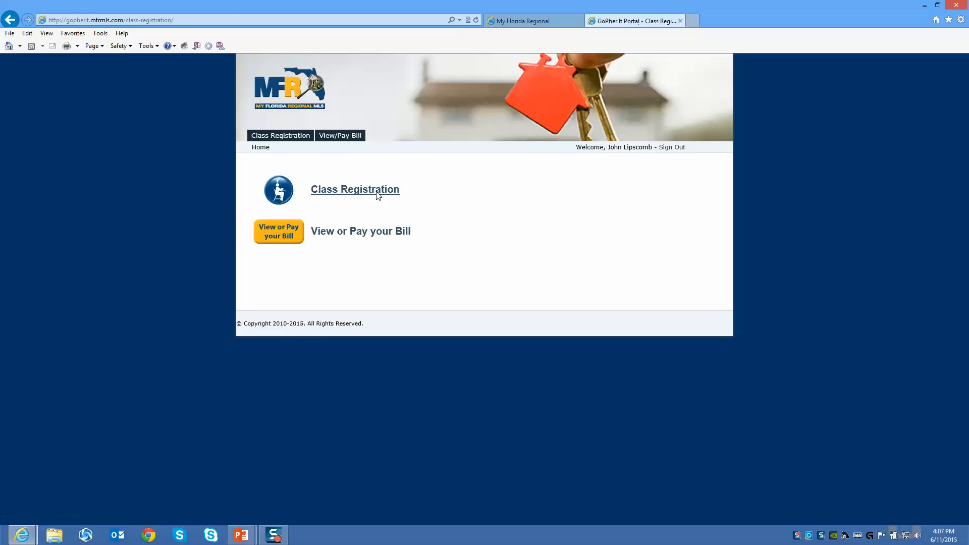
left_click(354, 190)
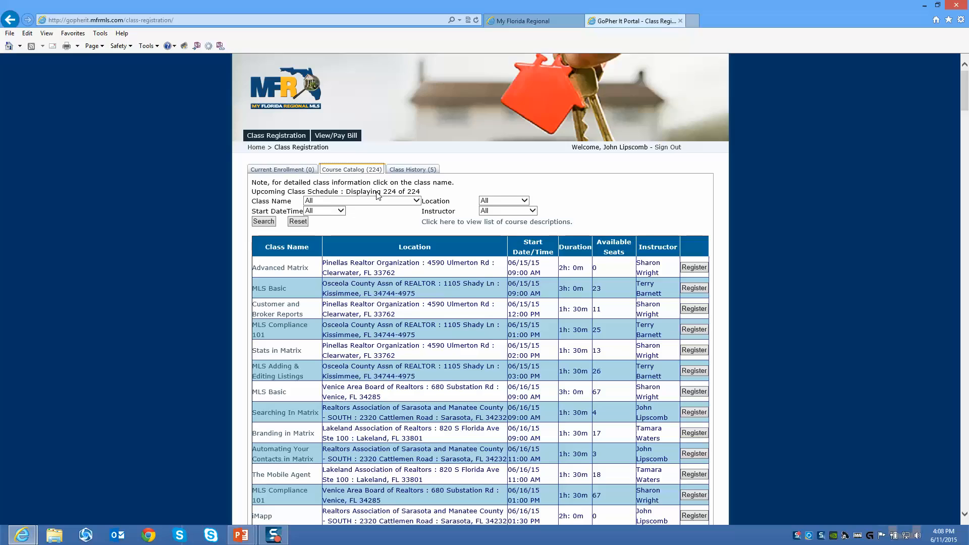
scroll("down", 3)
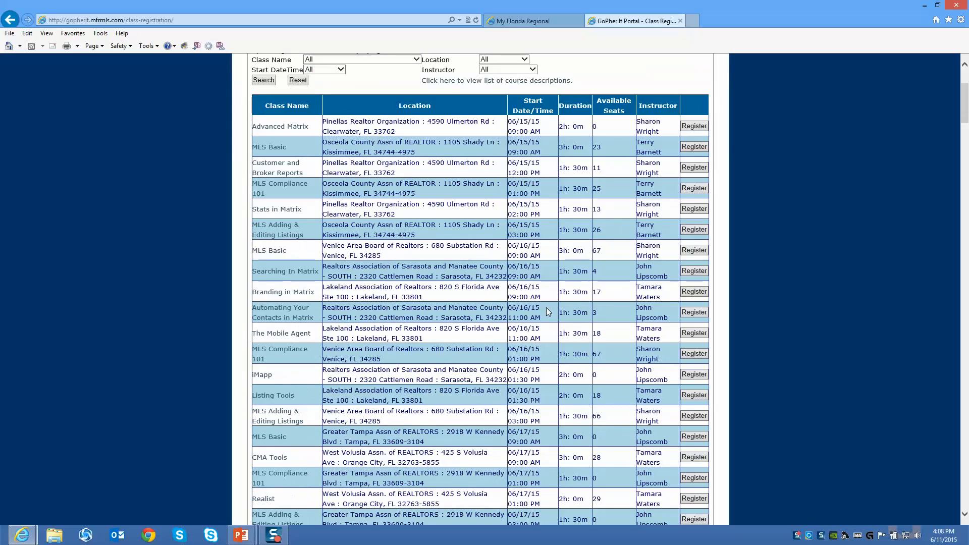
scroll("down", 3)
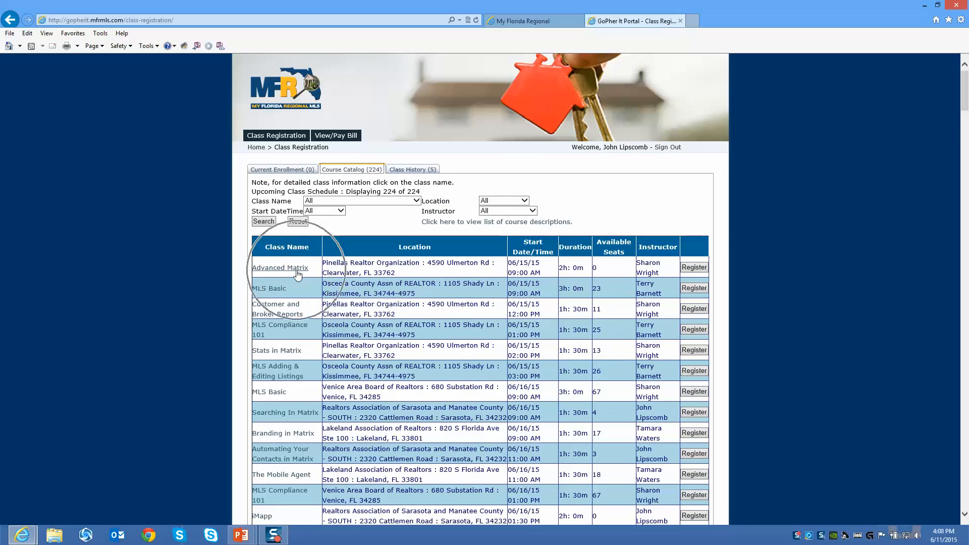
left_click(279, 268)
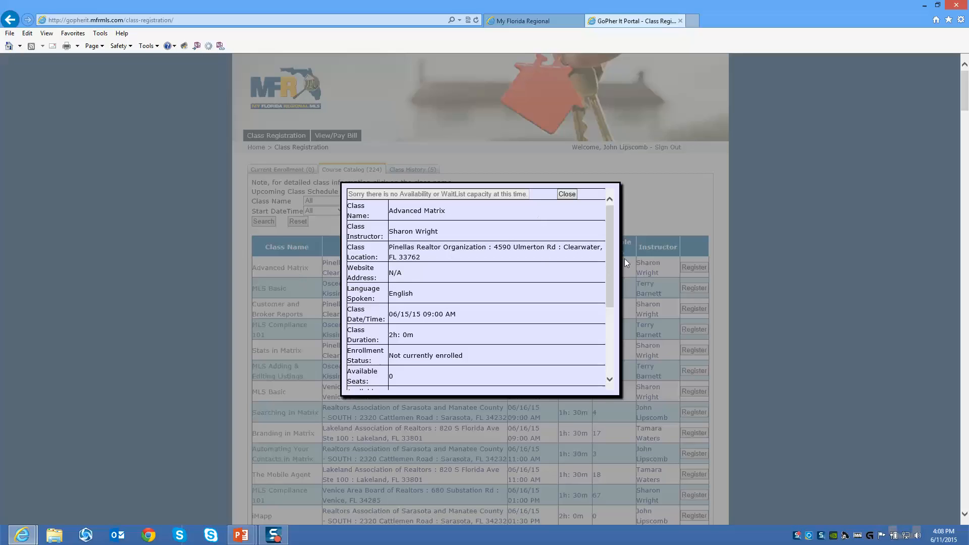
scroll("down", 3)
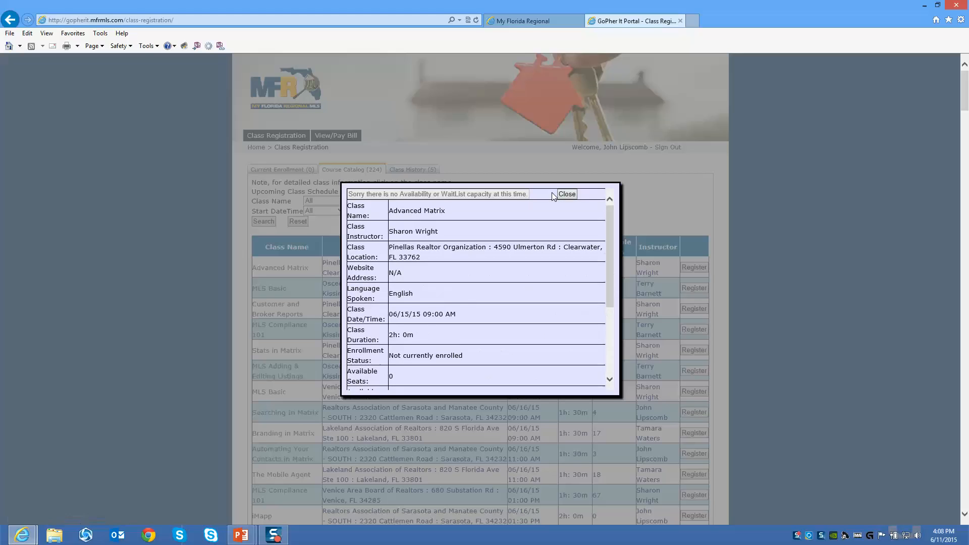
left_click(565, 193)
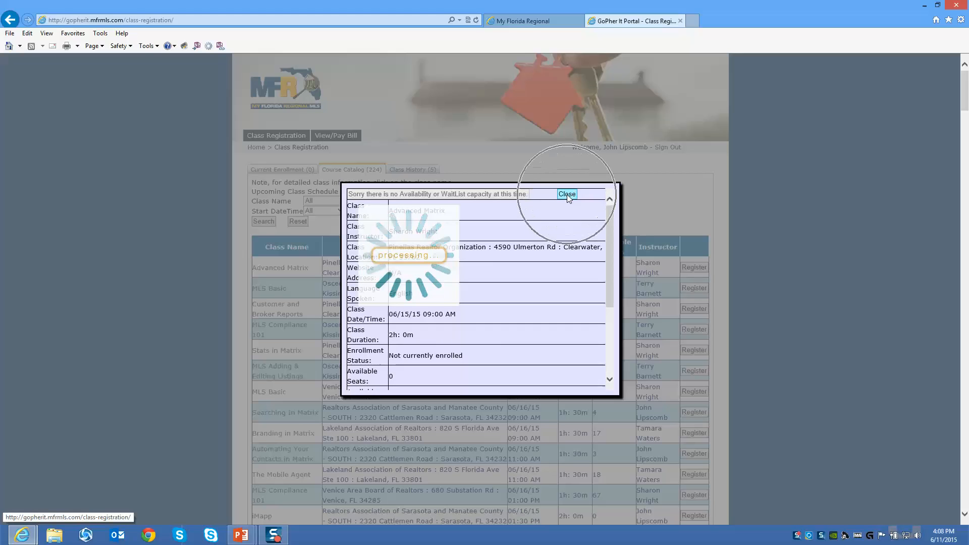
left_click(566, 194)
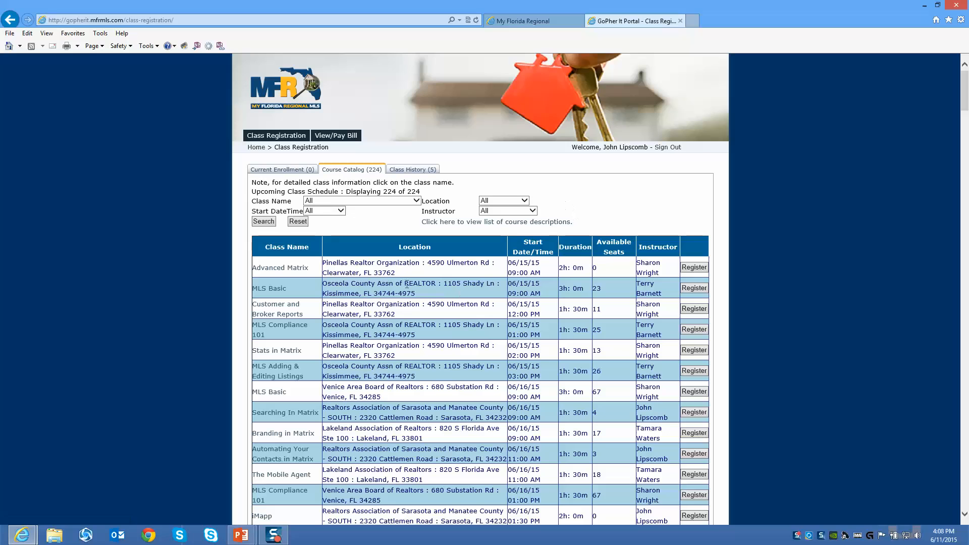
mouse_move(406, 284)
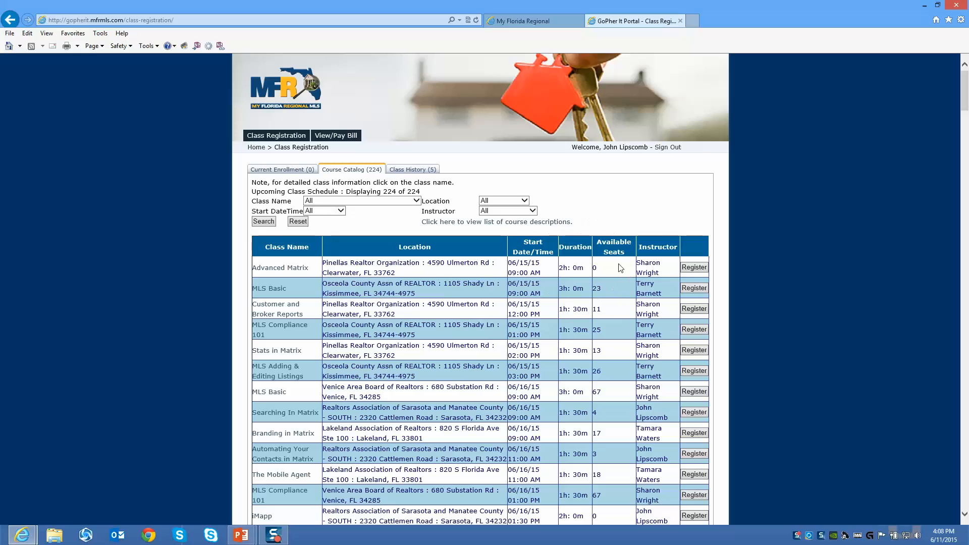
mouse_move(661, 275)
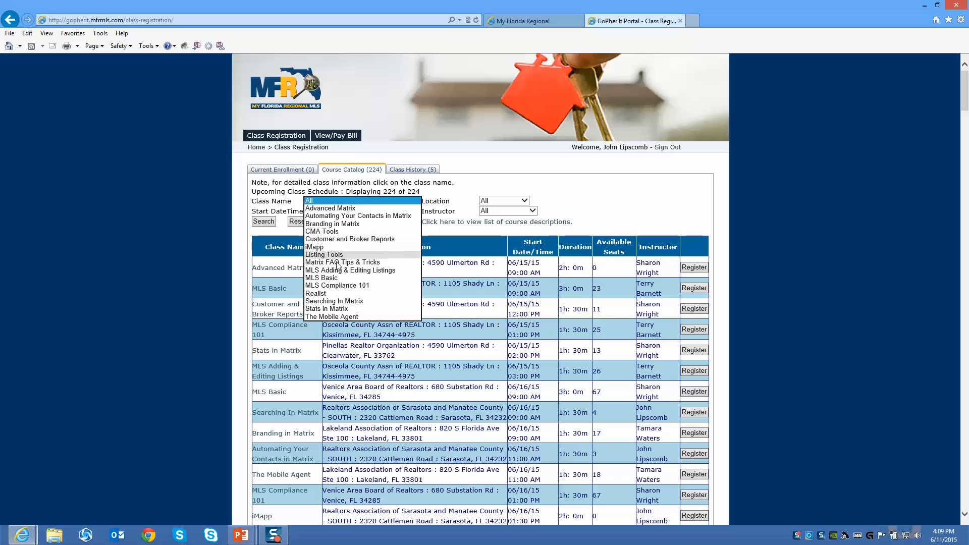
mouse_move(339, 270)
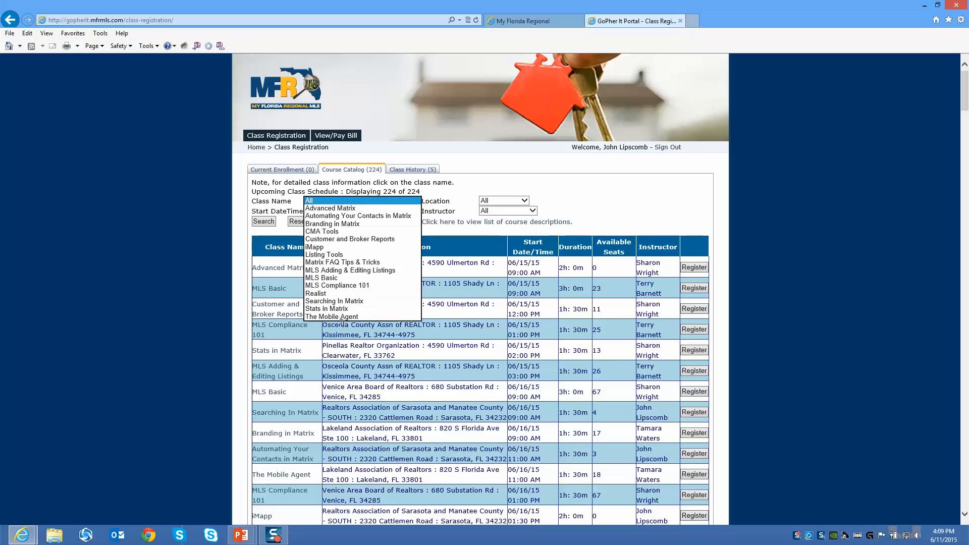
mouse_move(327, 308)
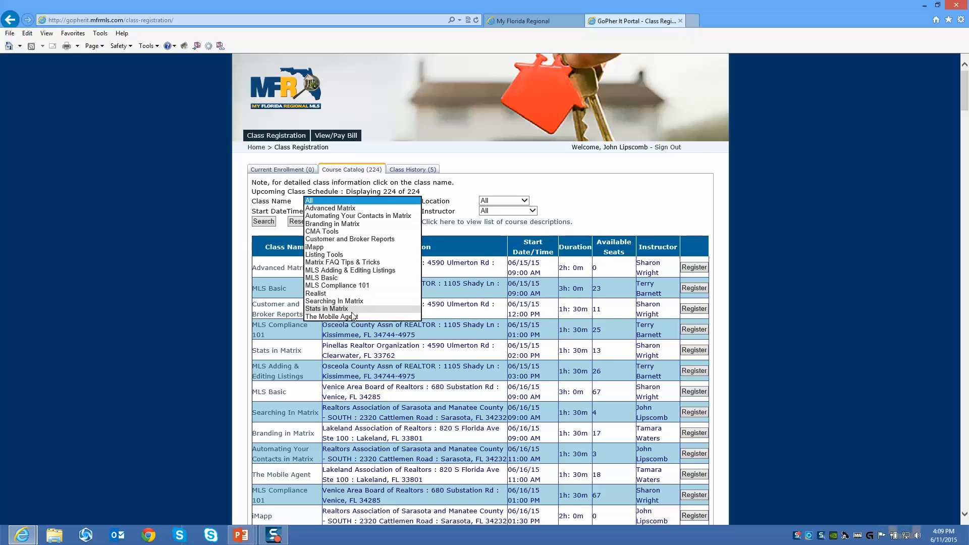
mouse_move(356, 298)
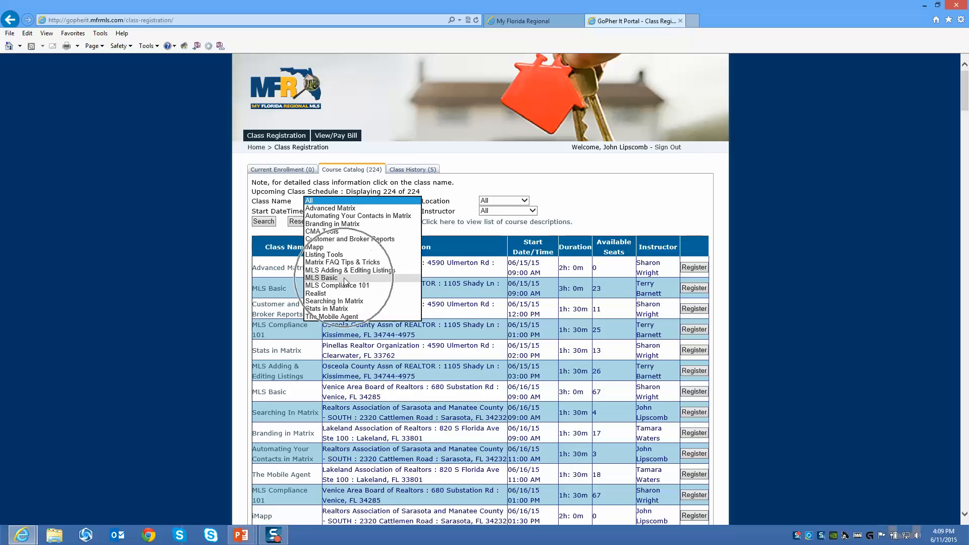
Step: Set the Class Name filter to MLS Basic
left_click(321, 278)
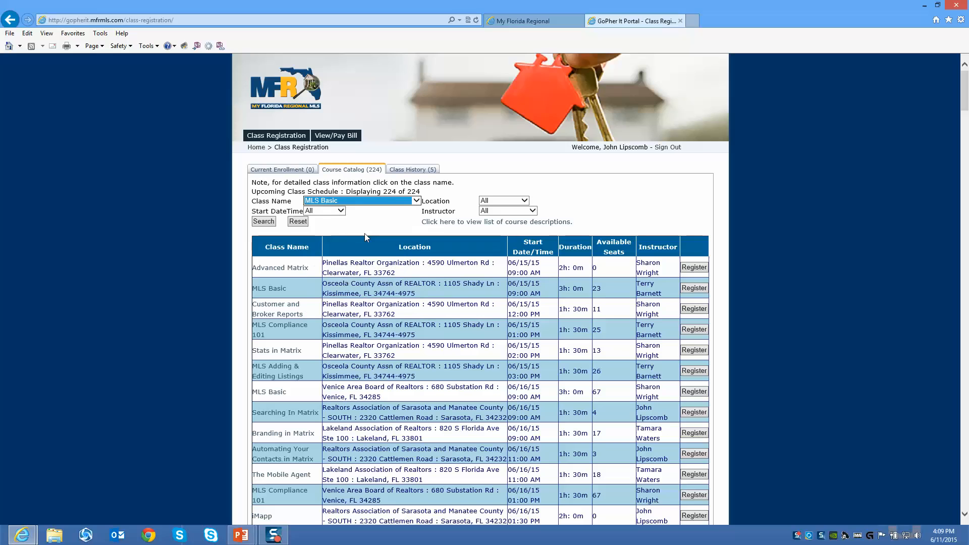
mouse_move(471, 206)
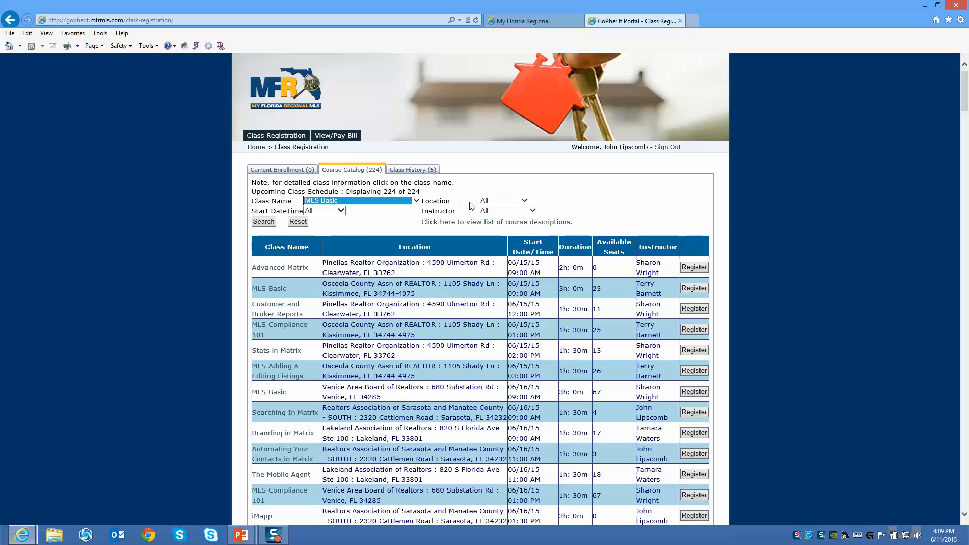
Step: Choose Orlando Regional REALTOR Assn from the Location dropdown
left_click(529, 201)
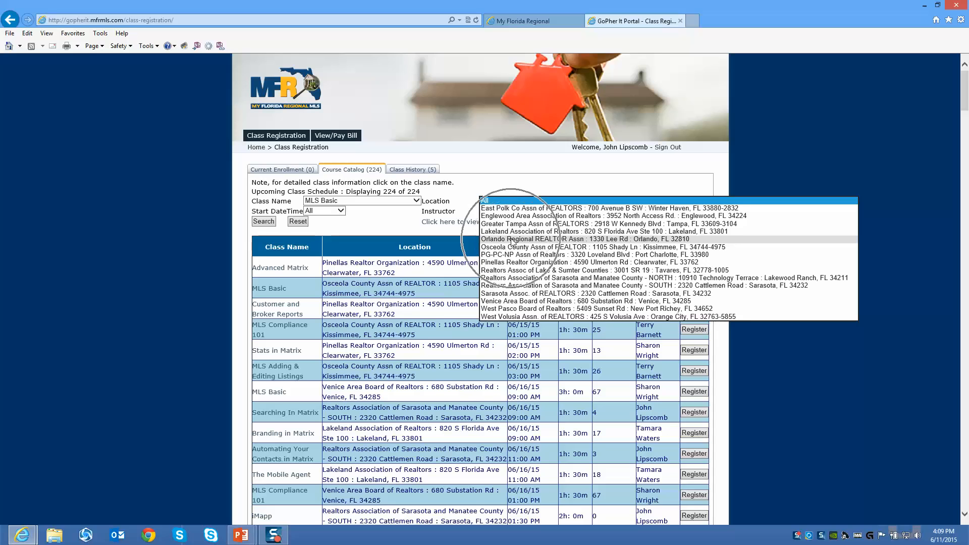
left_click(526, 239)
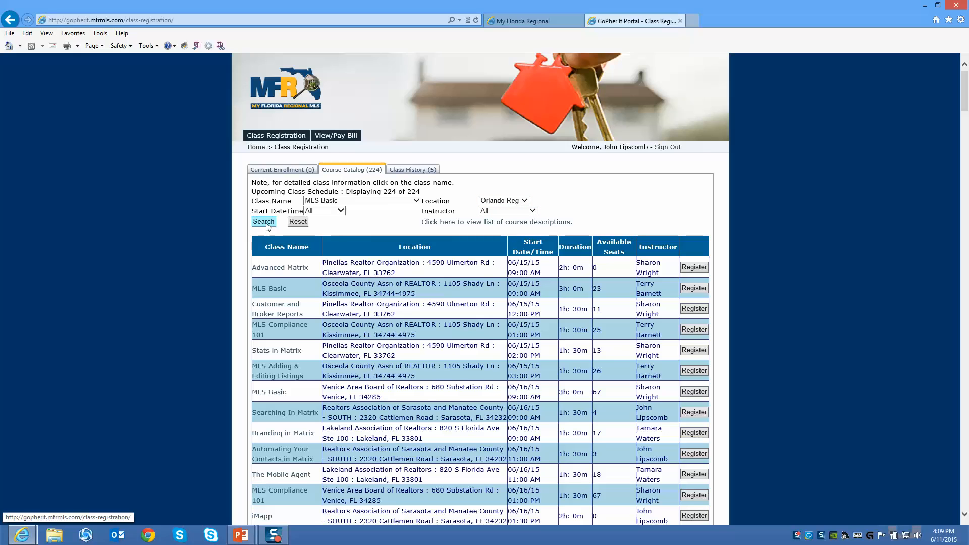
Step: Search MLS Basic classes in Orlando, select the 6/29/2015 class, then reset filters
left_click(263, 222)
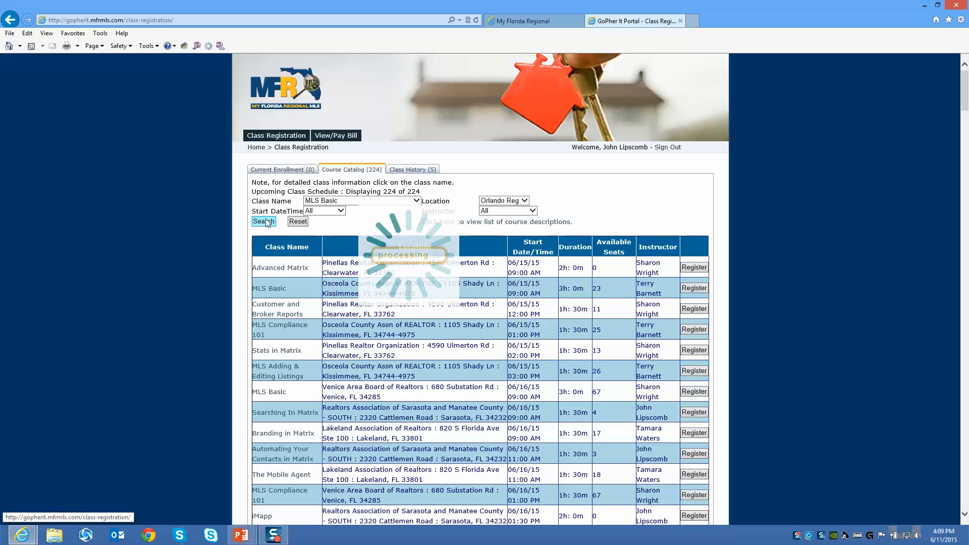
left_click(264, 221)
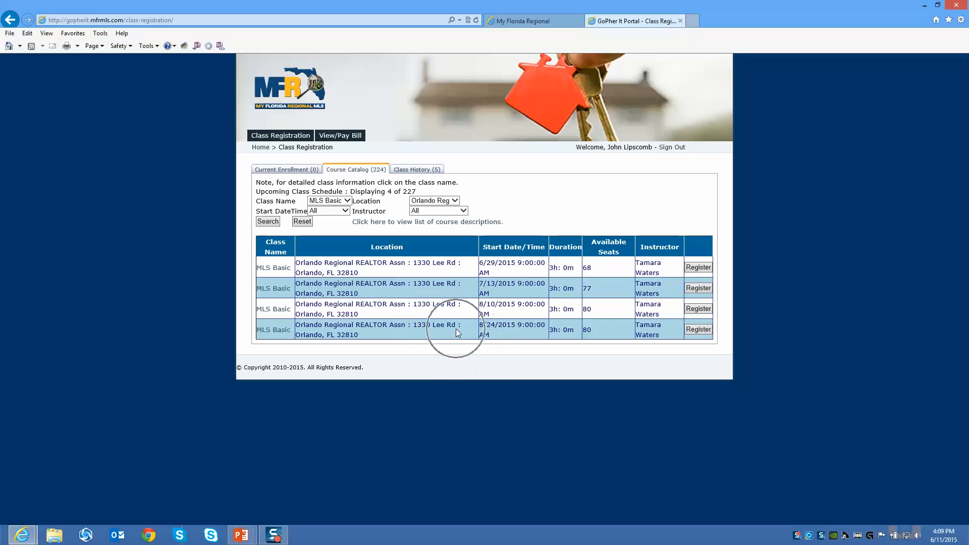
mouse_move(598, 274)
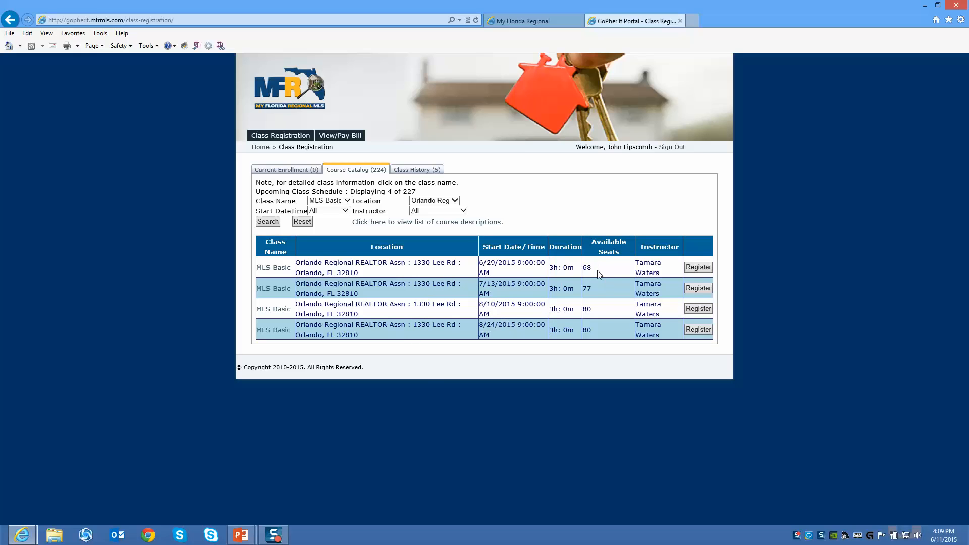
mouse_move(608, 309)
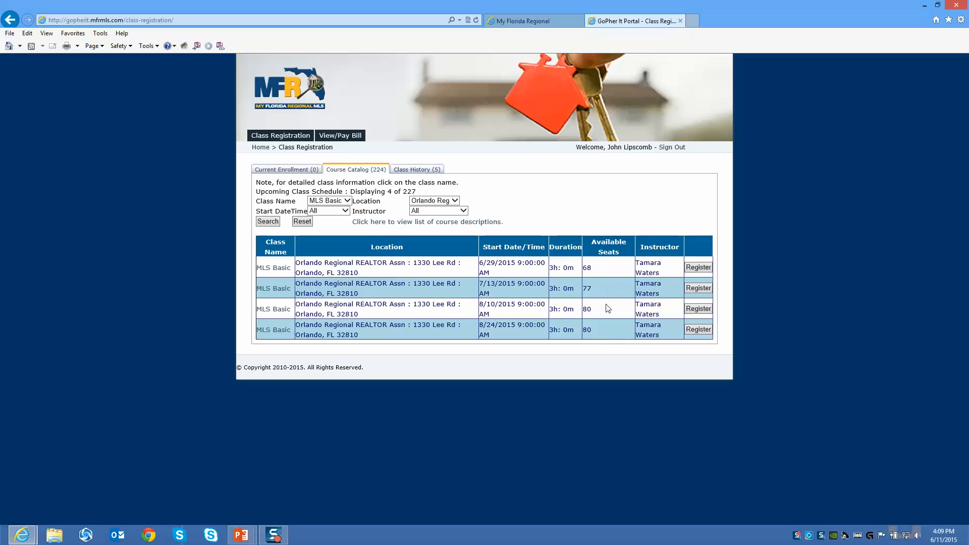
mouse_move(615, 338)
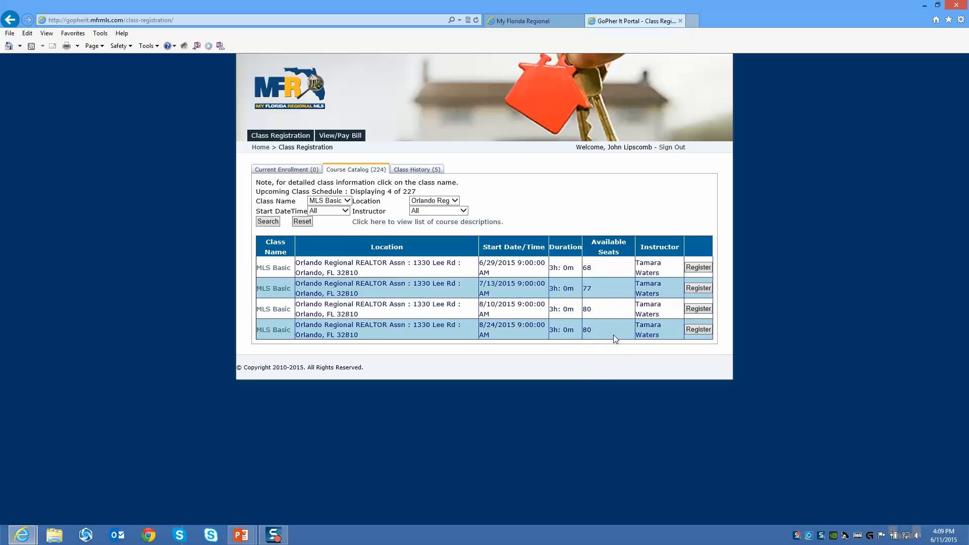
left_click(328, 210)
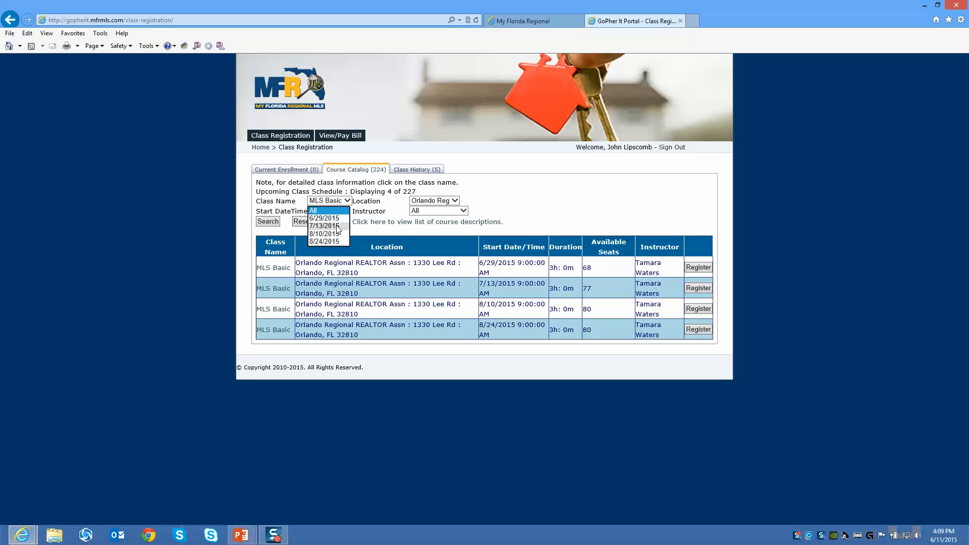
mouse_move(328, 250)
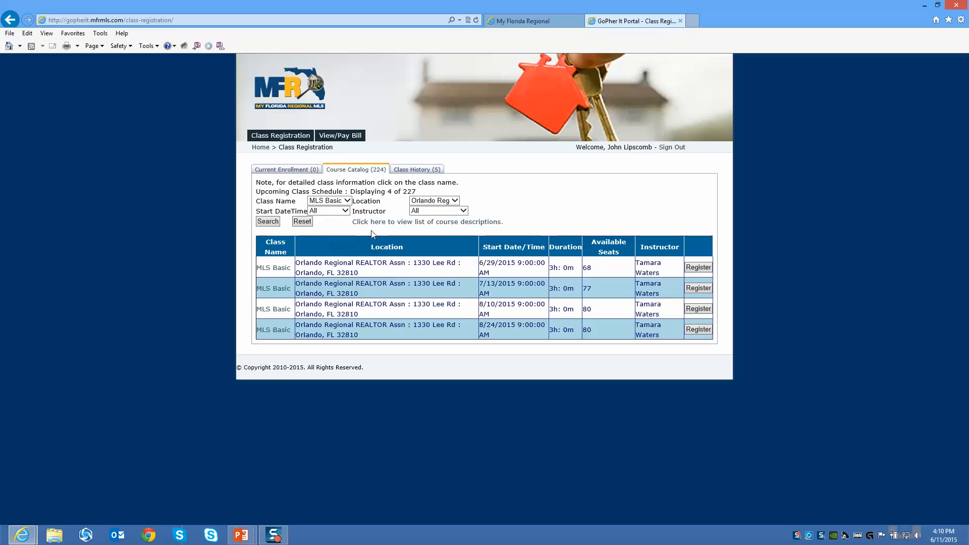
left_click(438, 210)
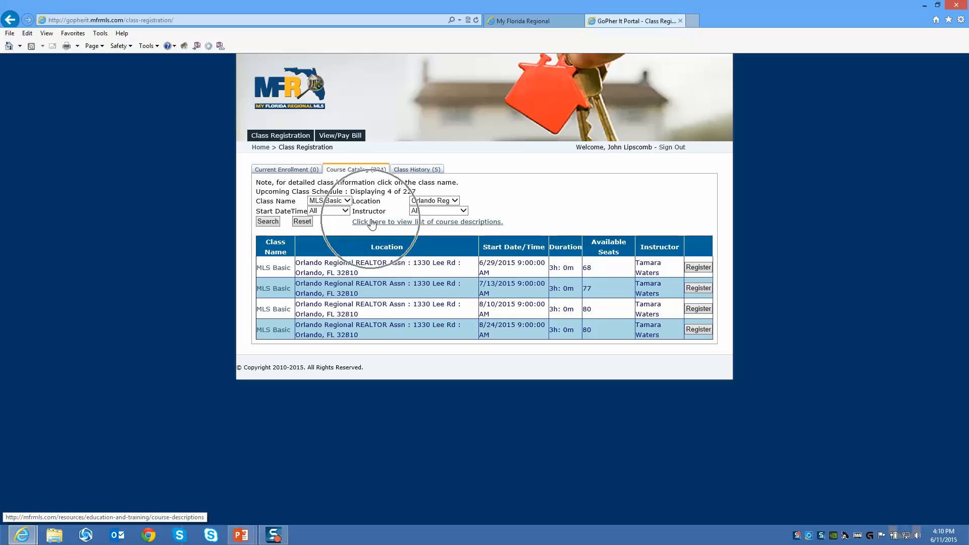
left_click(302, 221)
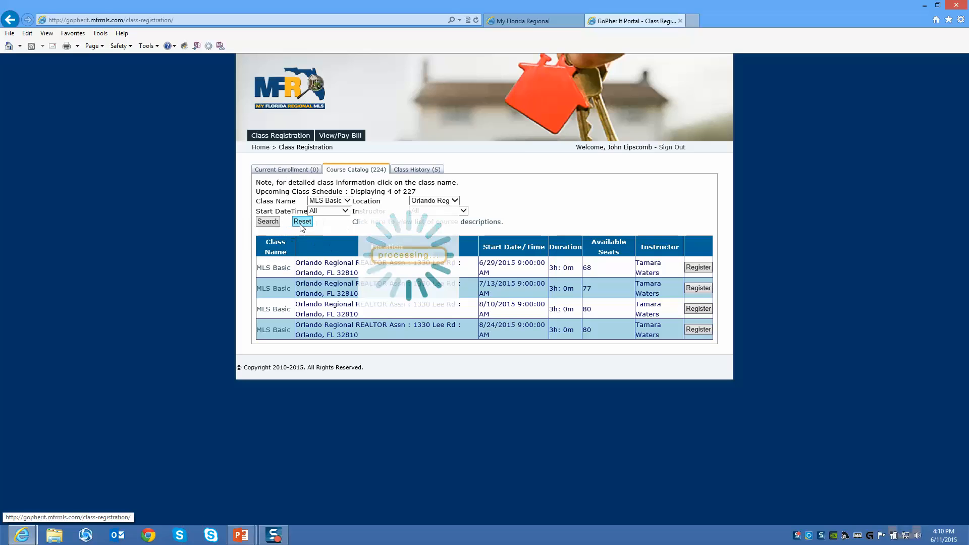
left_click(302, 221)
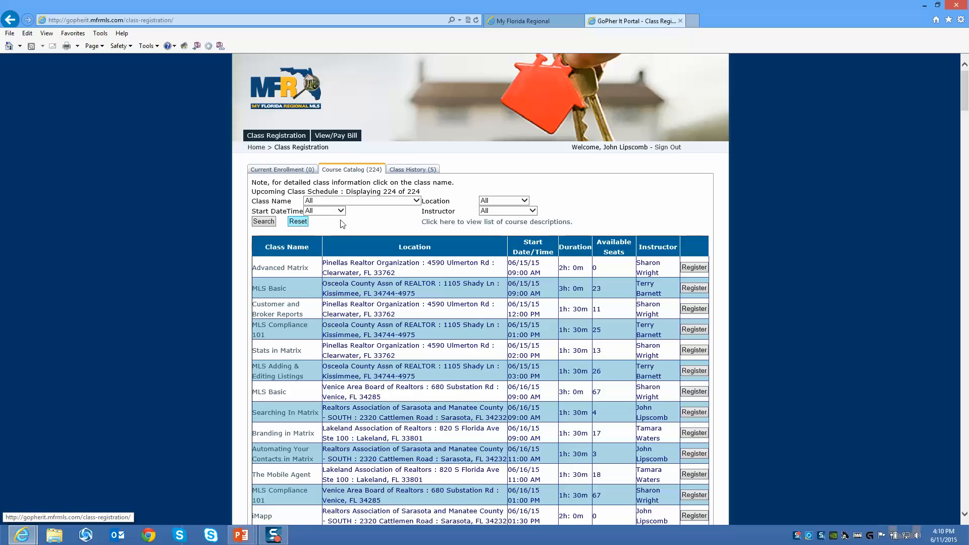
left_click(324, 211)
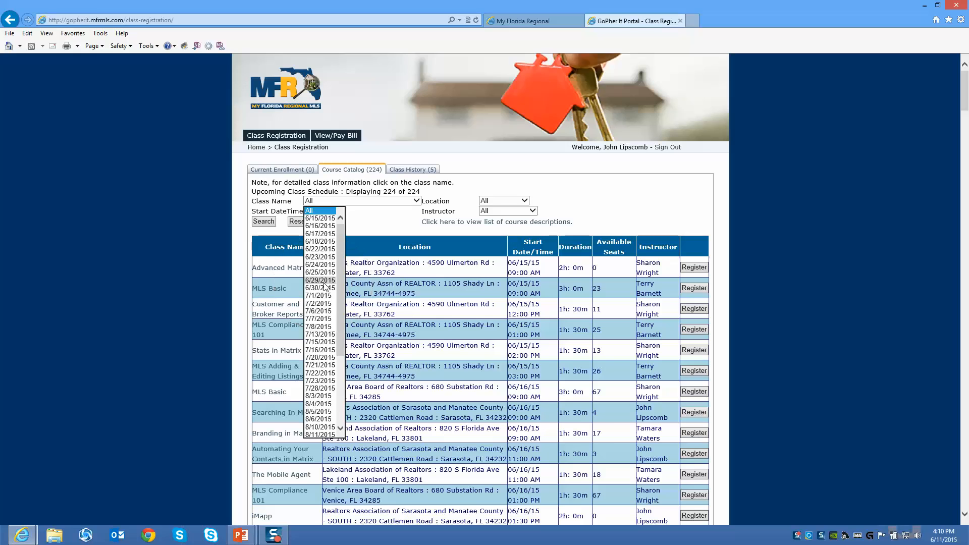
left_click(319, 280)
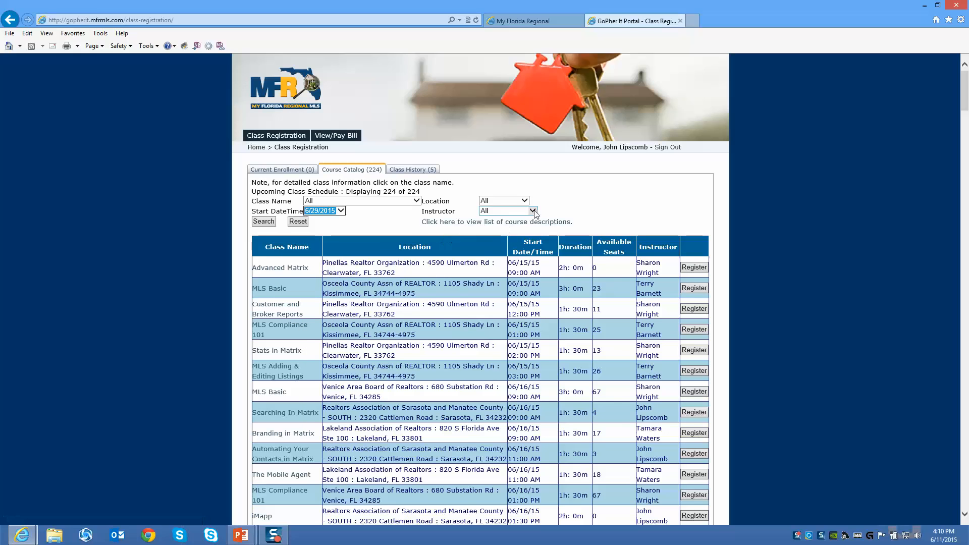
left_click(533, 211)
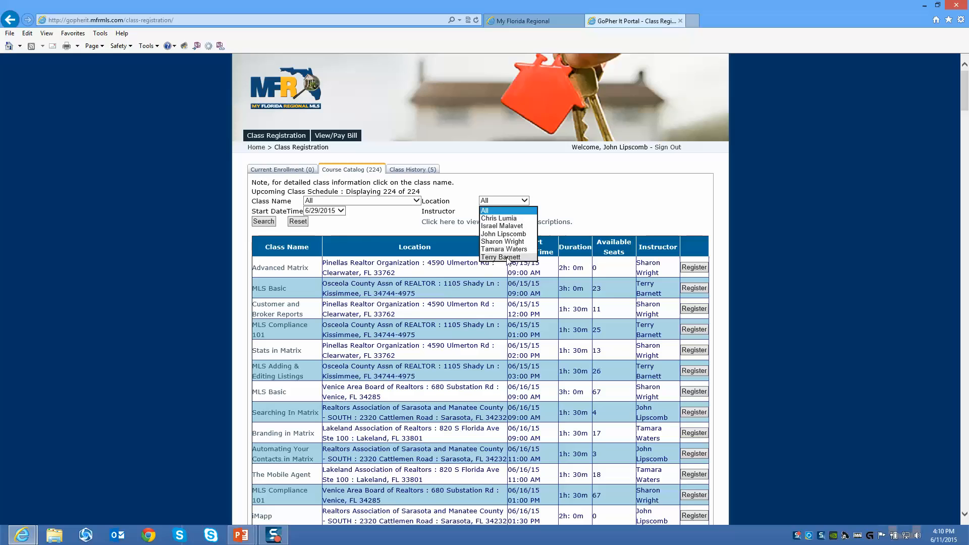
left_click(262, 221)
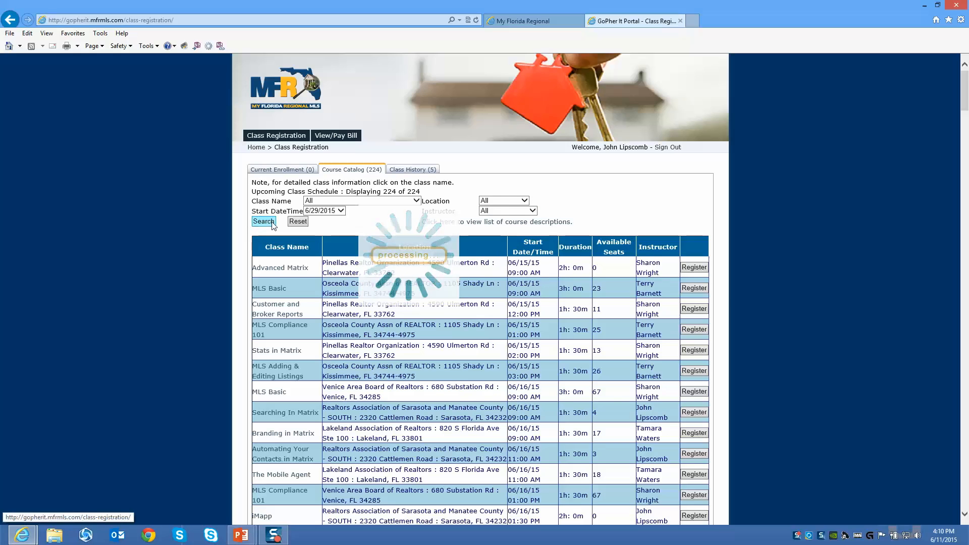
left_click(264, 221)
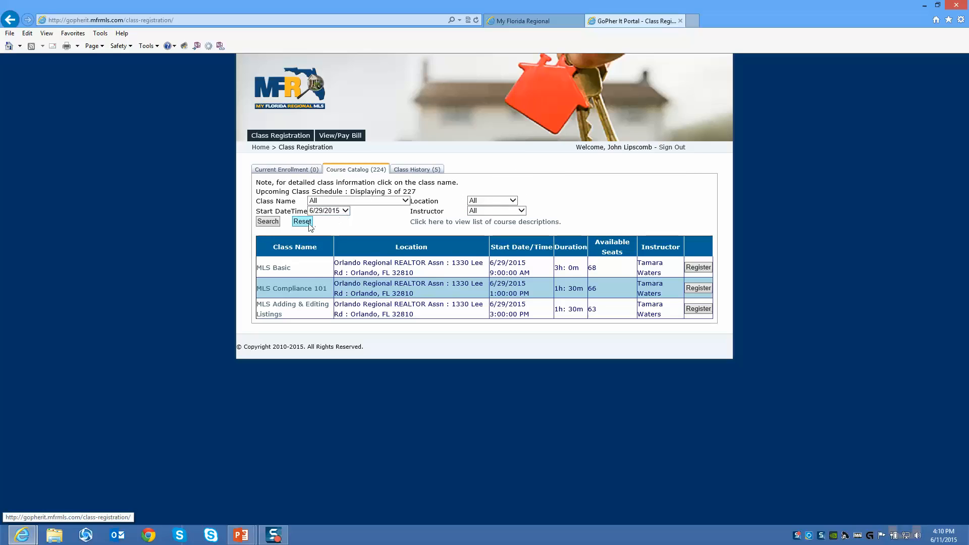
left_click(302, 221)
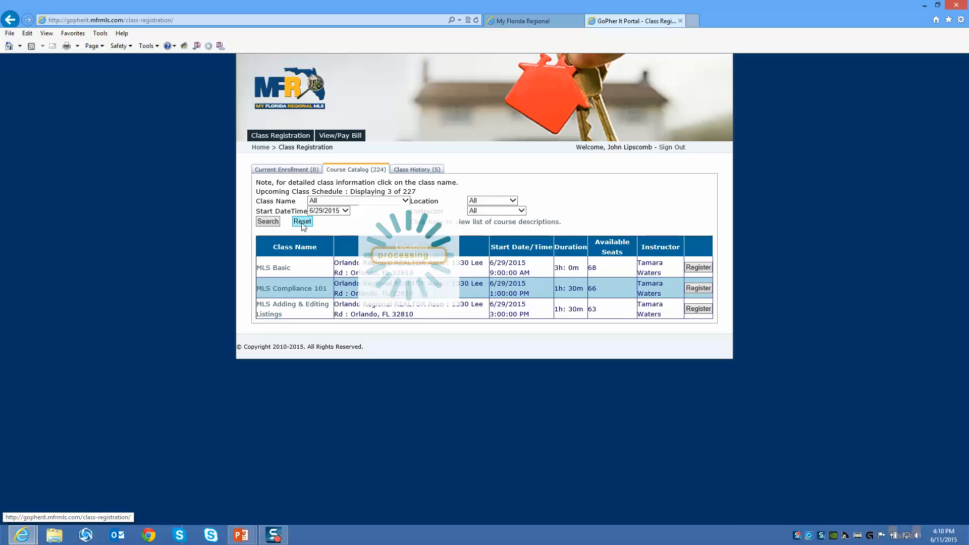
left_click(302, 222)
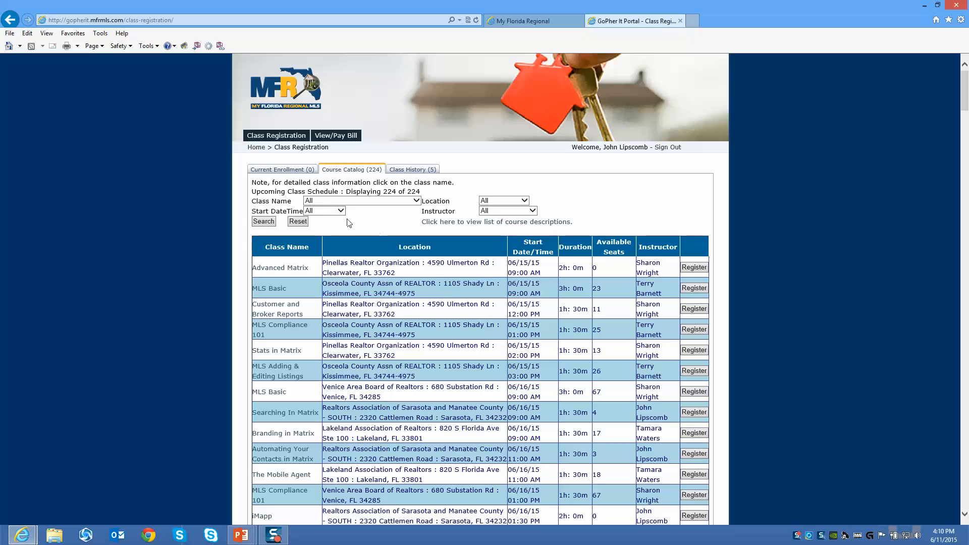
Step: Filter the catalog location to Orlando Regional REALTOR Assn
left_click(503, 200)
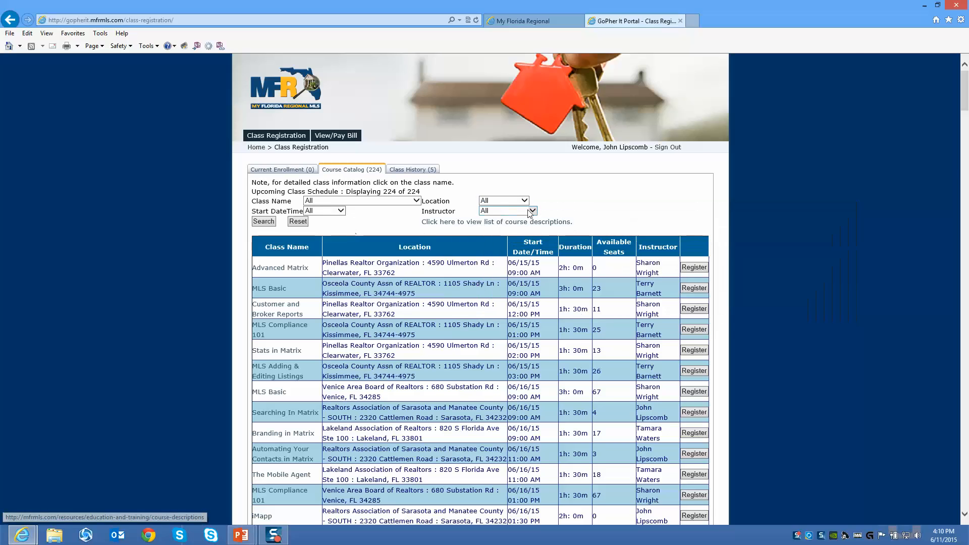
left_click(502, 200)
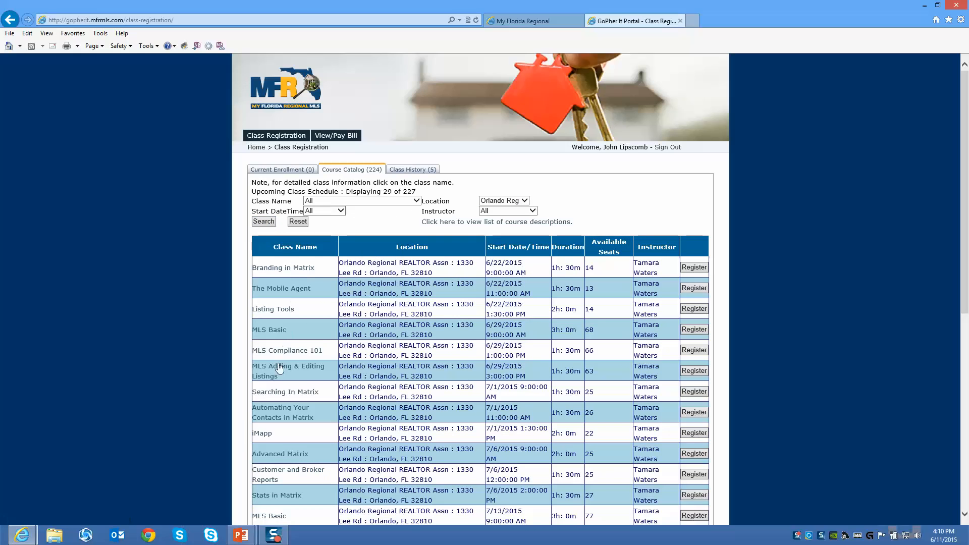
mouse_move(540, 364)
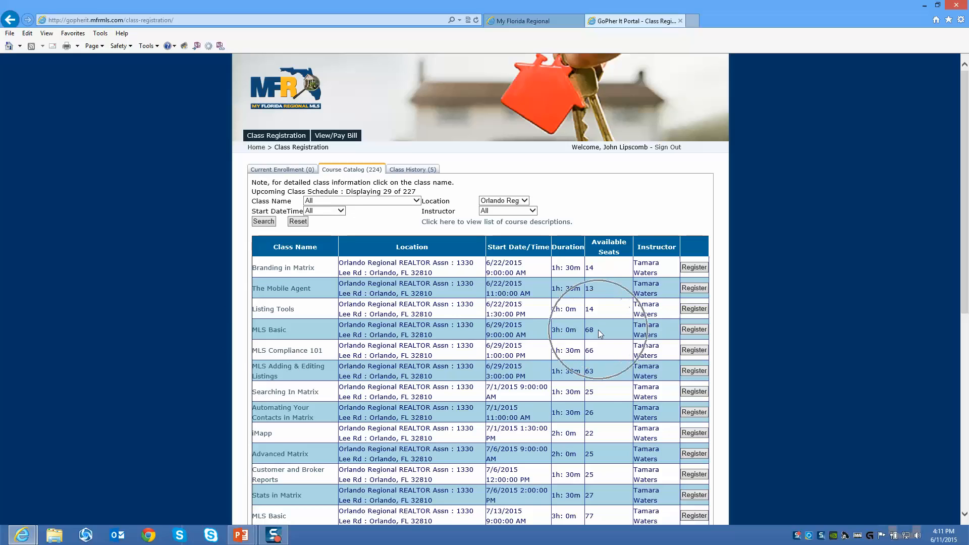
mouse_move(674, 339)
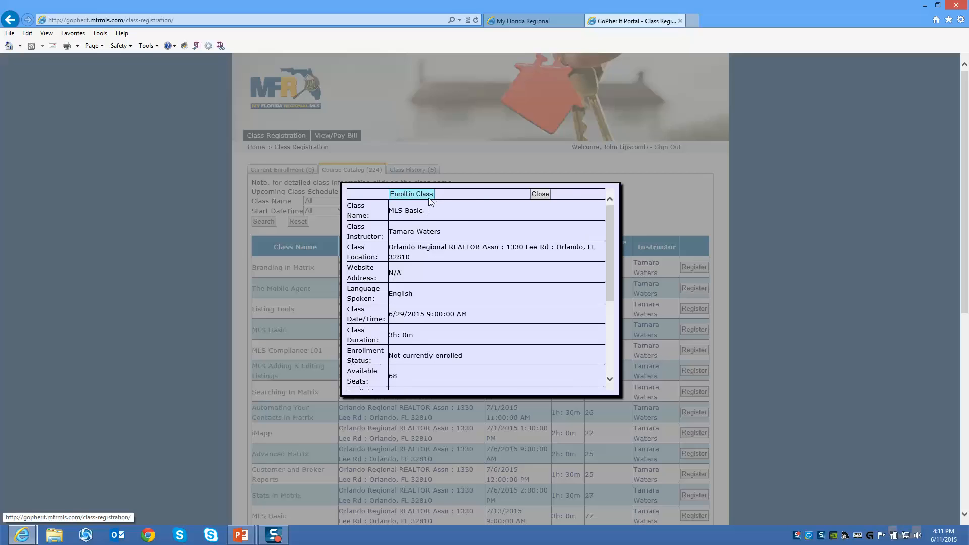
Step: Enroll in the 6/29/2015 MLS Basic class and confirm with OK
left_click(410, 194)
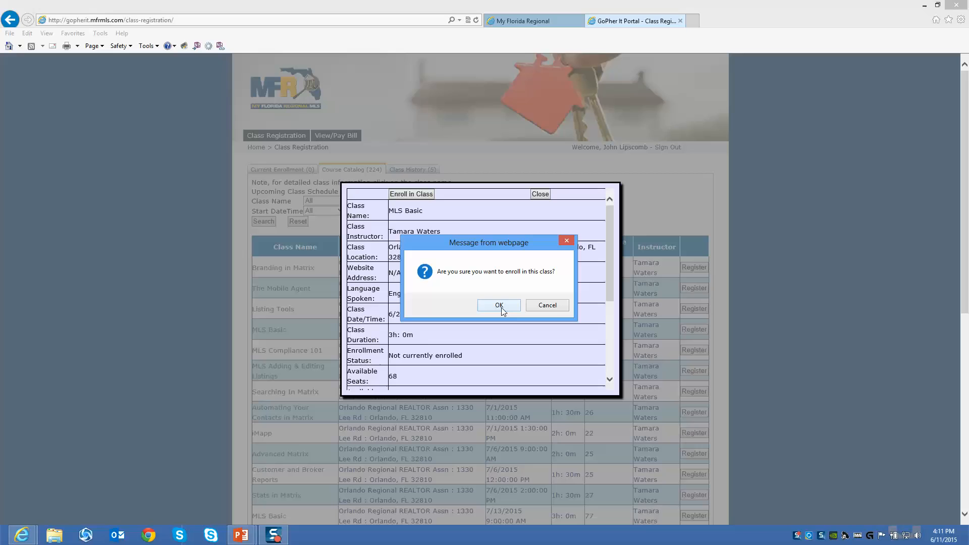
left_click(498, 305)
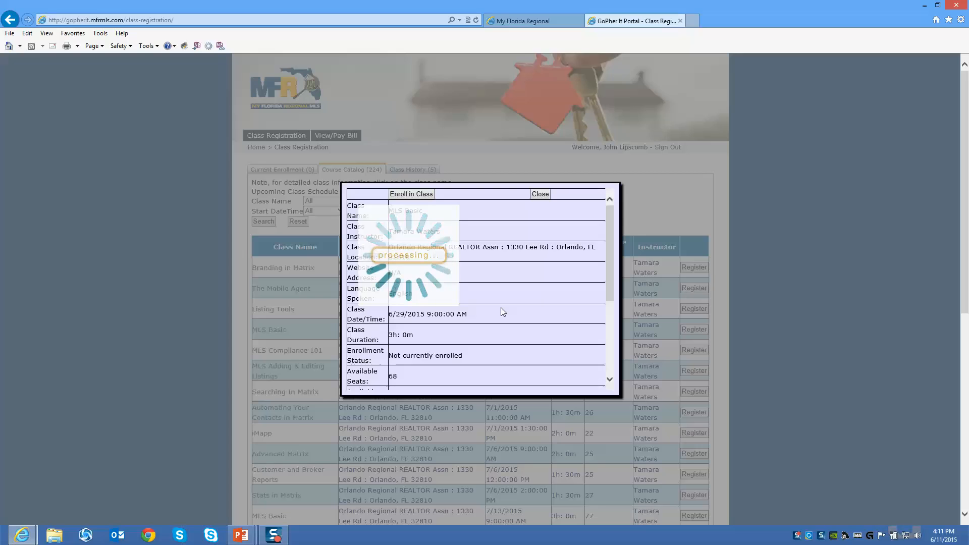
left_click(411, 194)
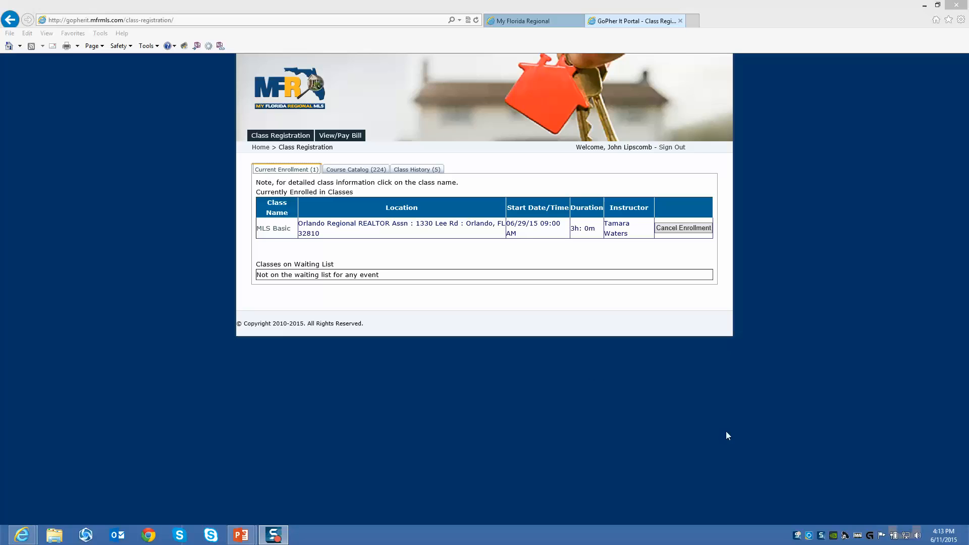
mouse_move(287, 177)
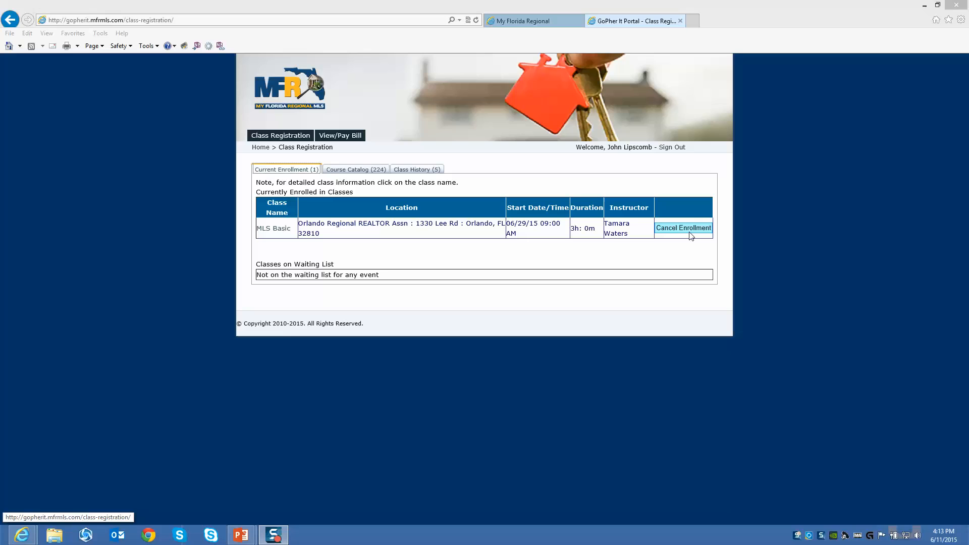
mouse_move(333, 209)
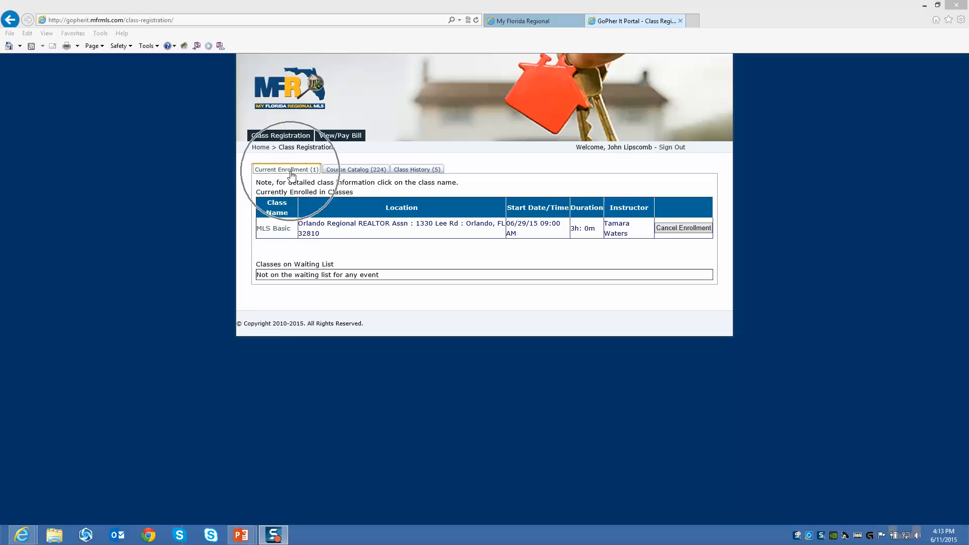
mouse_move(399, 235)
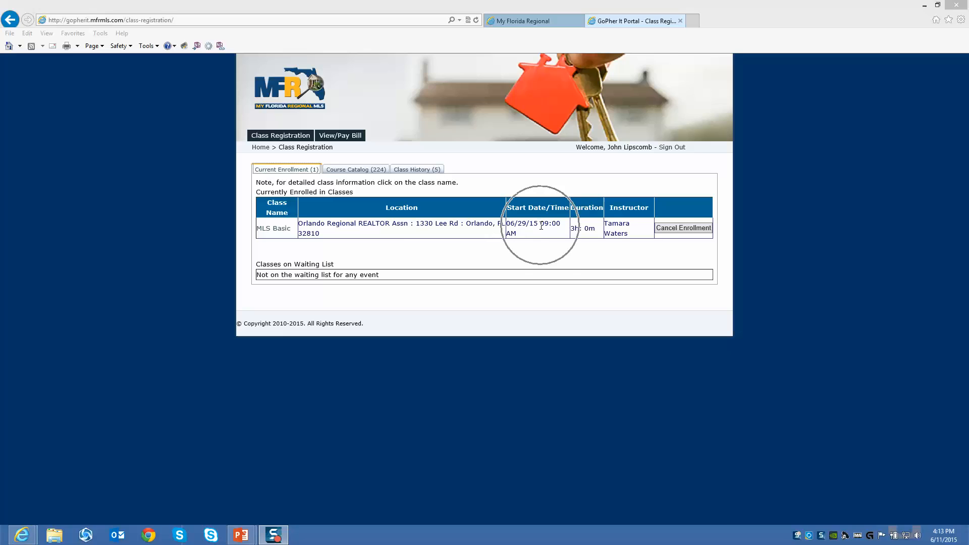
mouse_move(549, 232)
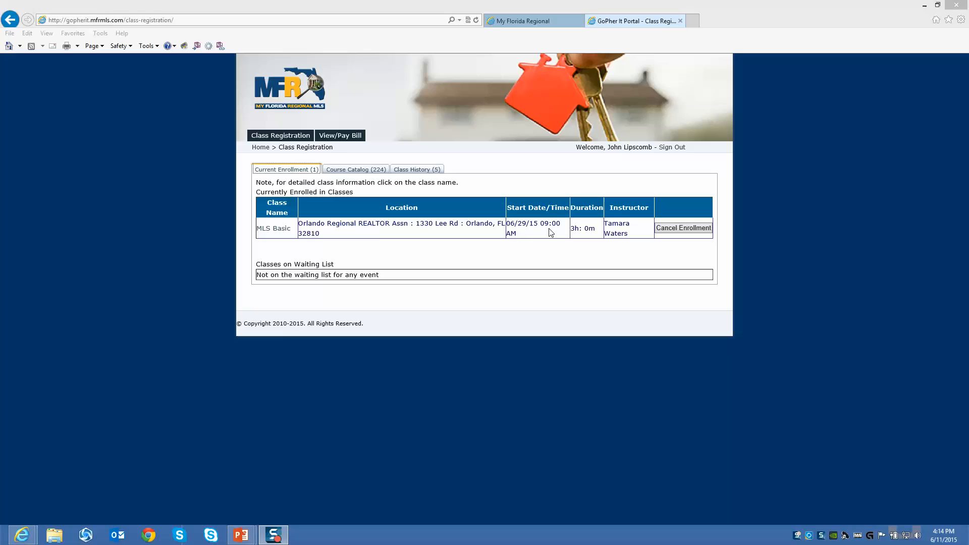
mouse_move(573, 140)
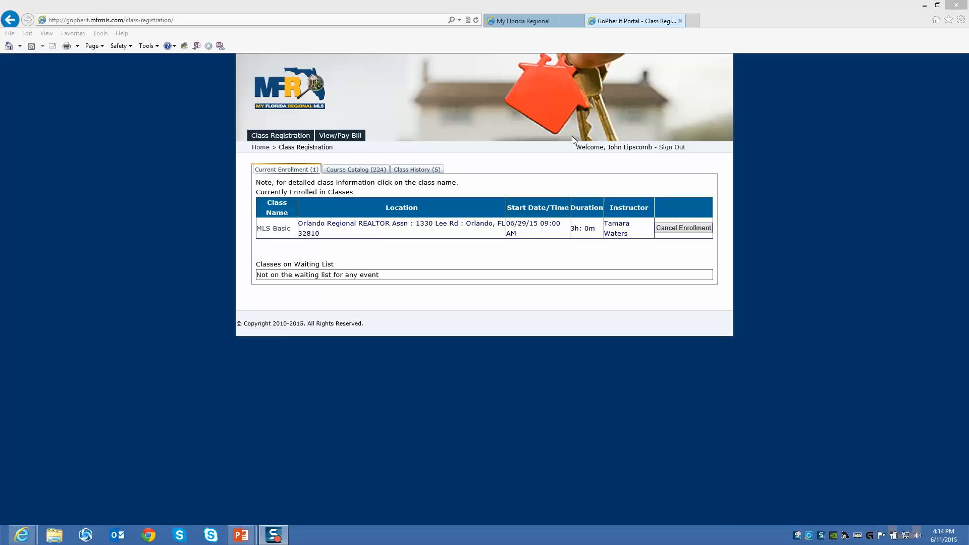
mouse_move(413, 178)
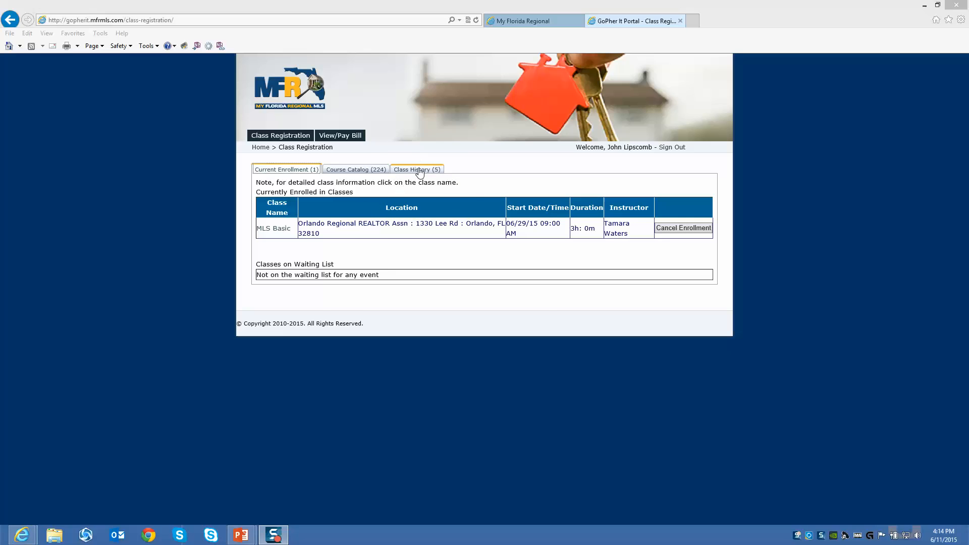
Step: Switch to the Class History tab listing five past classes
left_click(416, 169)
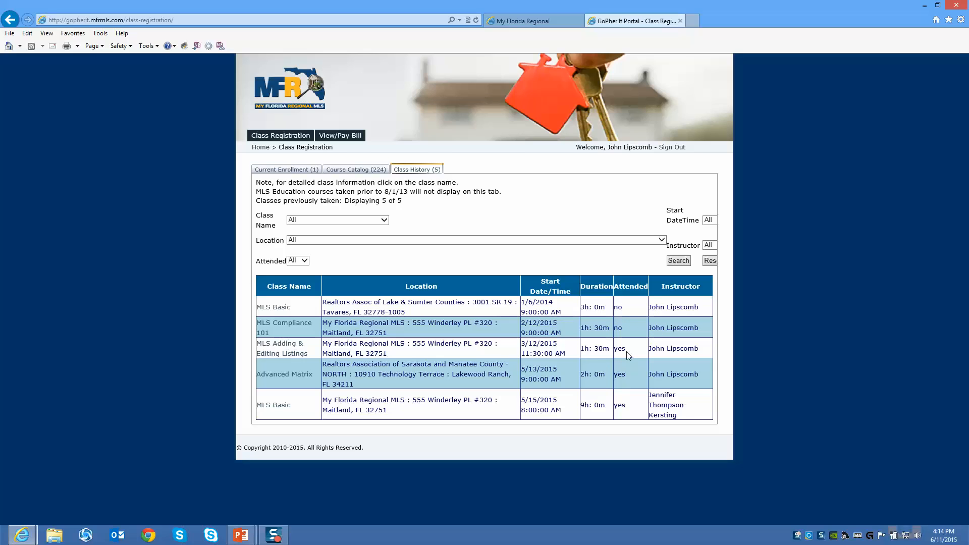
mouse_move(729, 151)
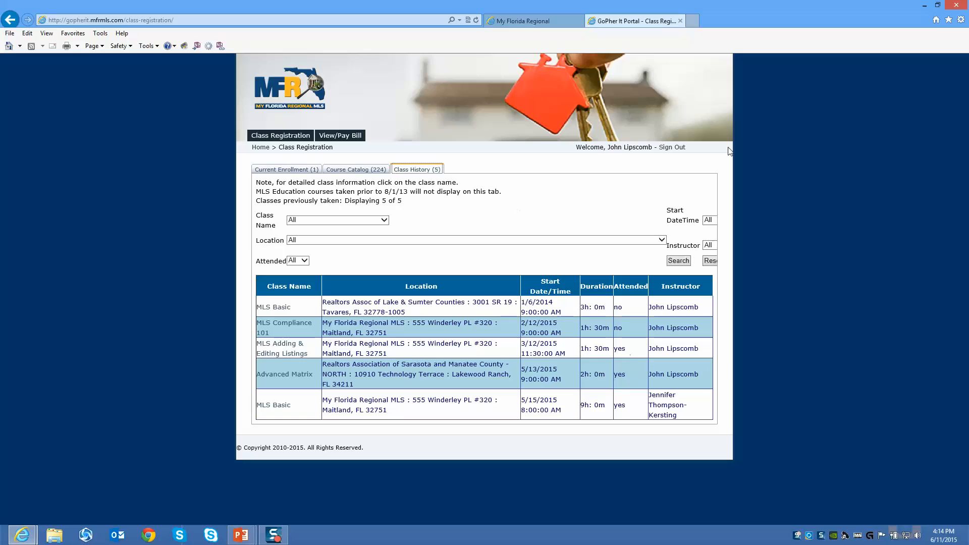